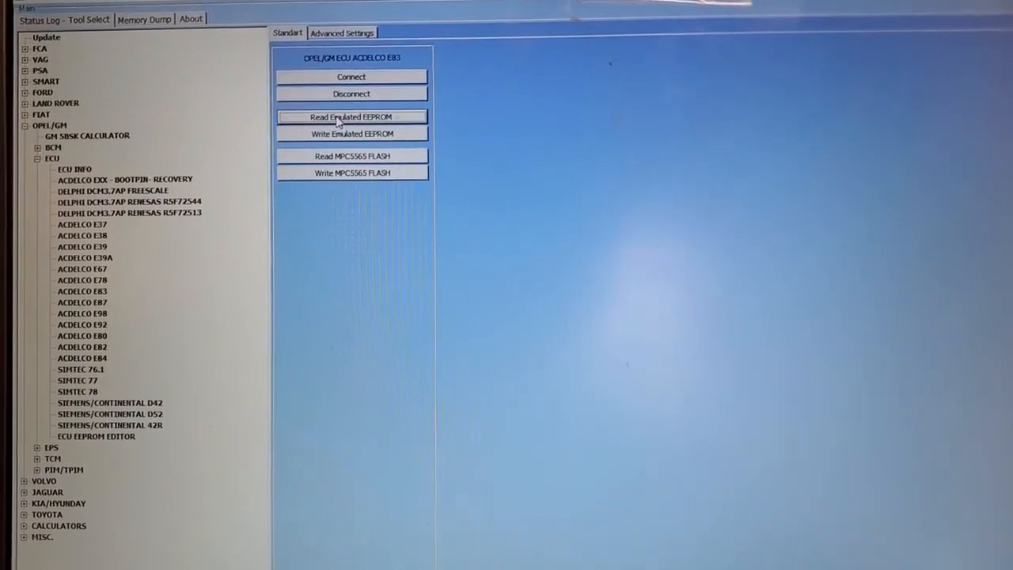
- Run Read Emulated EEPROM for the ACDelco E83 ECU
left_click(351, 117)
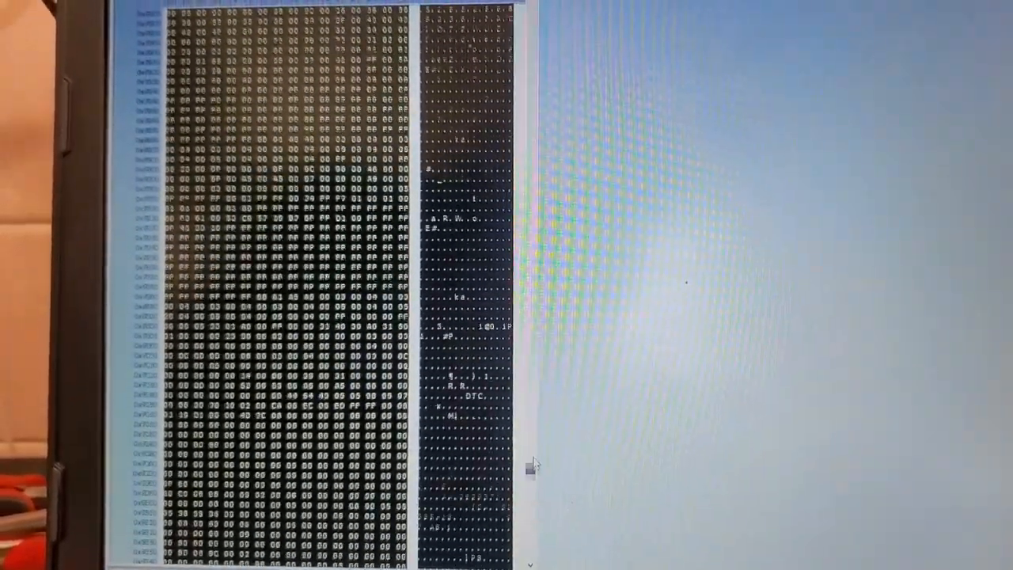
- Scroll down through the emulated EEPROM hex dump
scroll("down", 3)
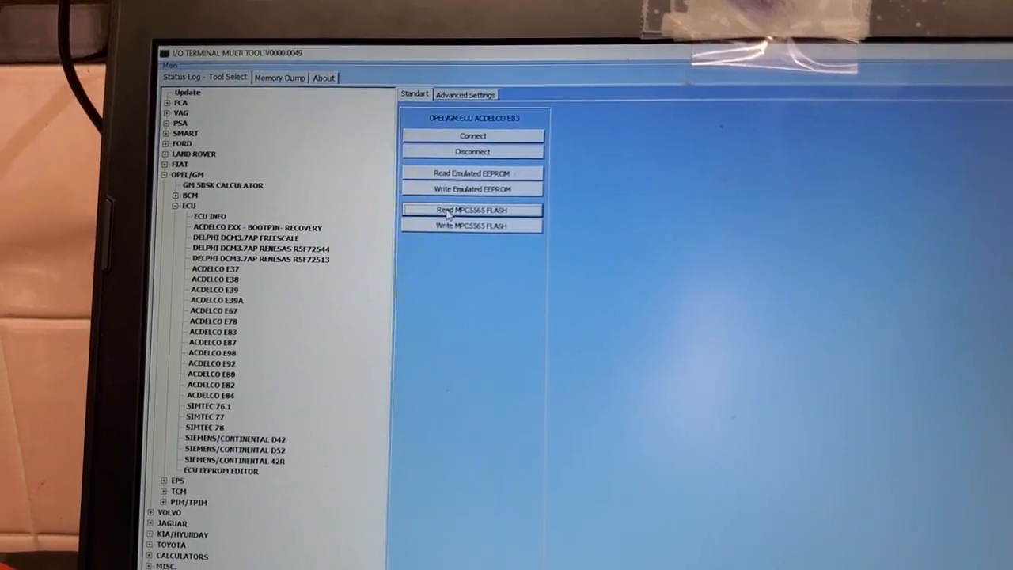
- Run Read MPC5565 FLASH for the ACDelco E83 ECU
left_click(471, 210)
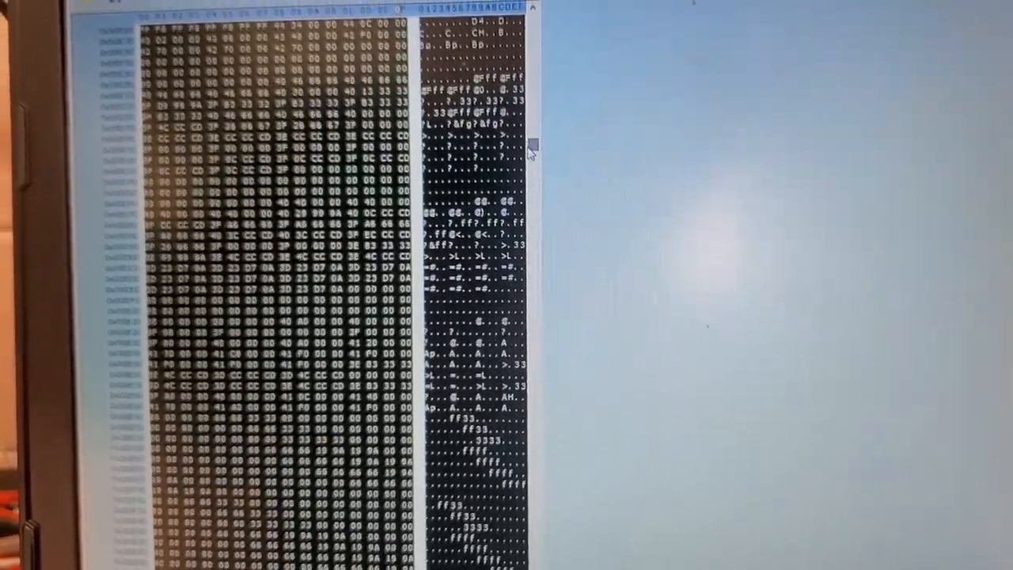
- Scroll down through the MPC5565 flash hex dump
scroll("down", 3)
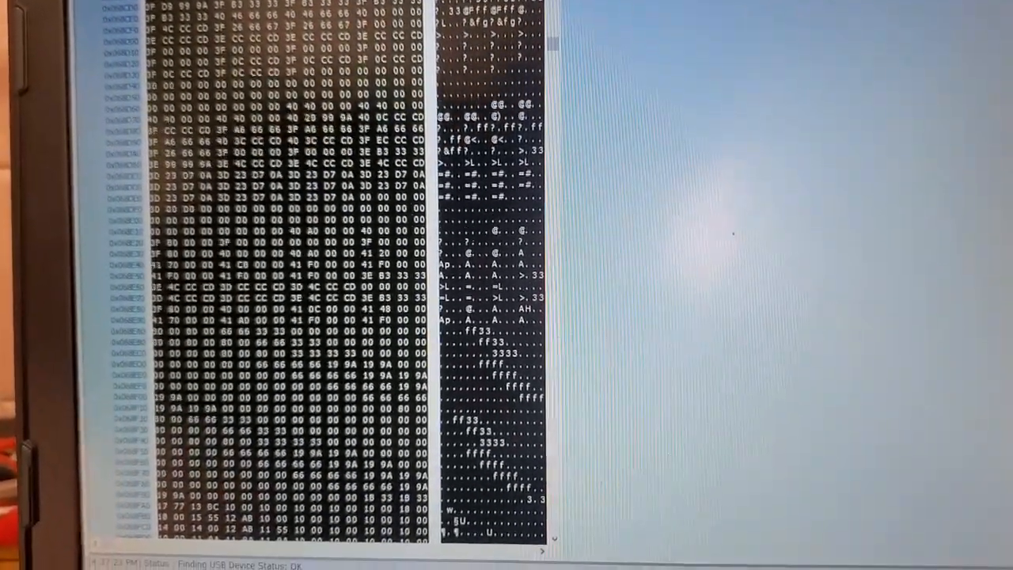